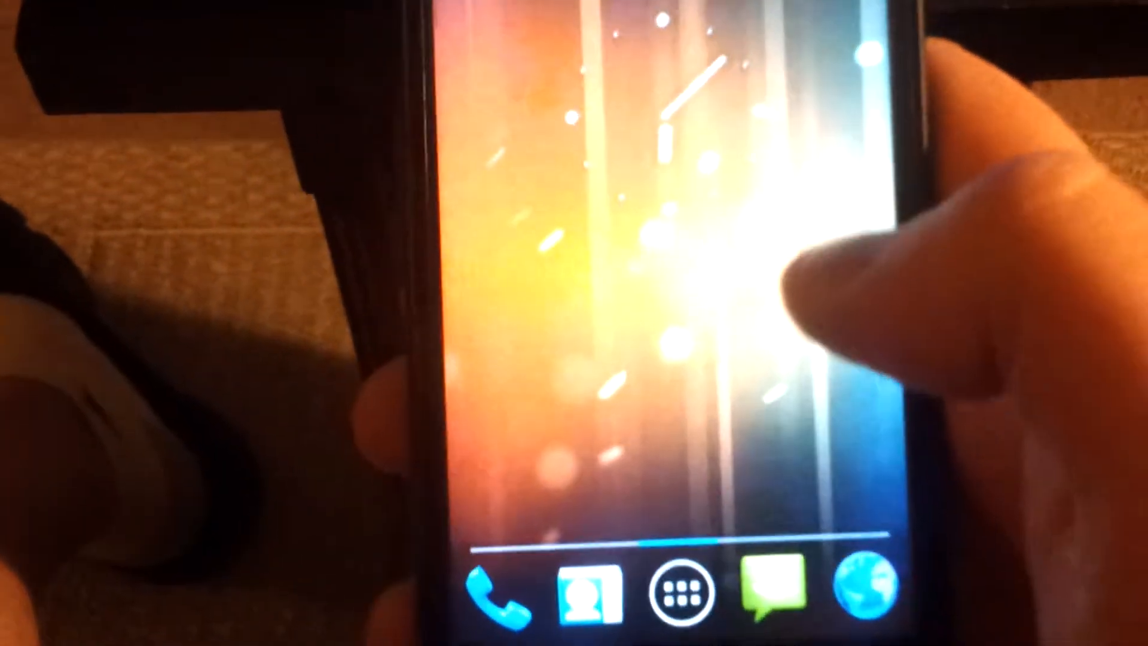
# Step: Open the app drawer and scroll through apps like Browser, Gmail, Maps and Market
pyautogui.click(698, 593)
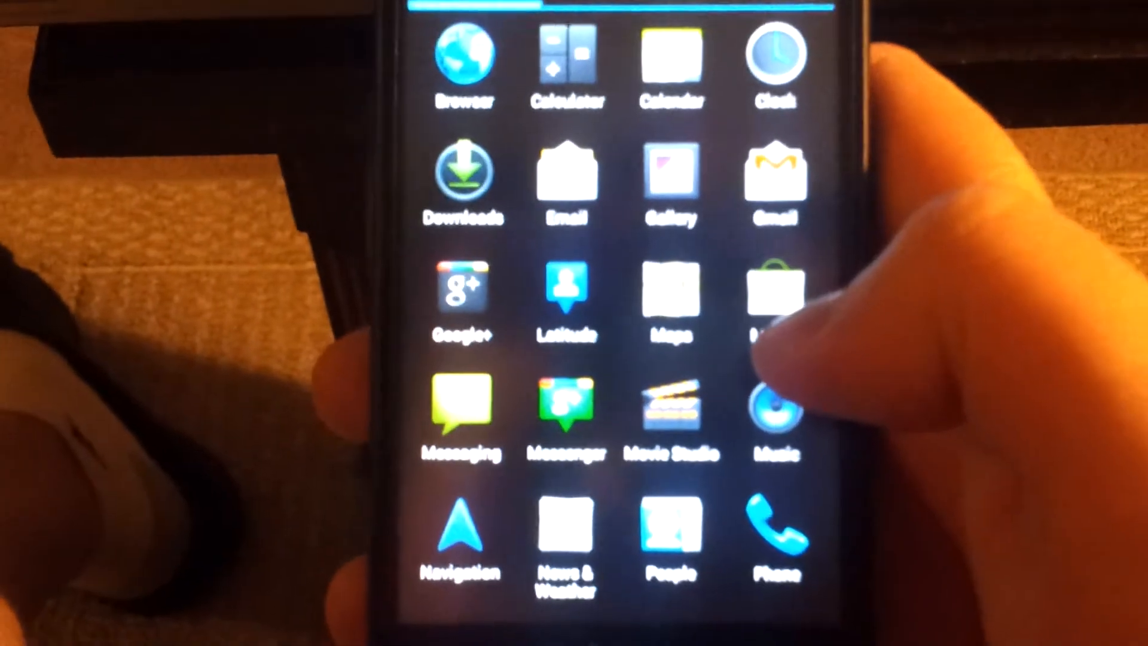
pyautogui.scroll(-3)
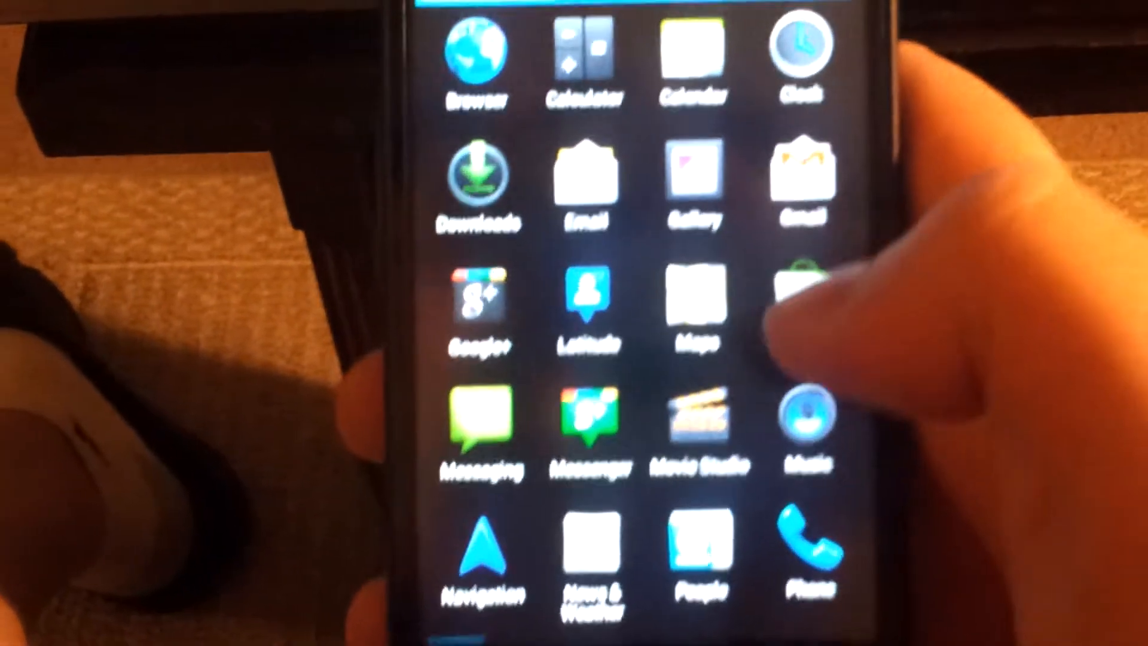
pyautogui.scroll(-3)
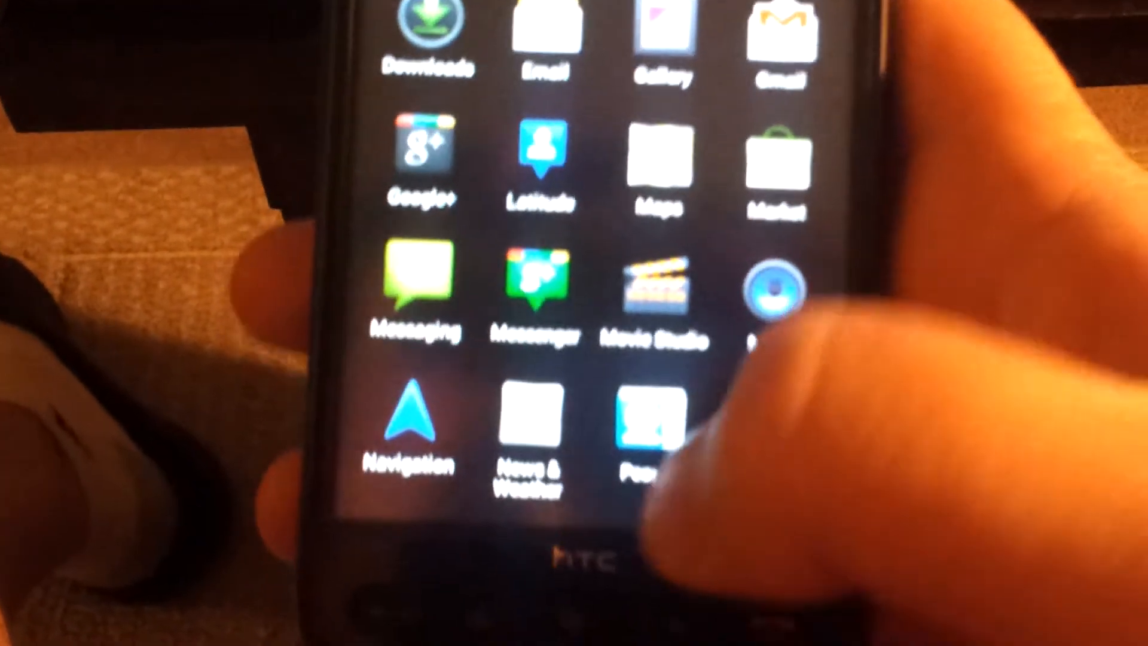